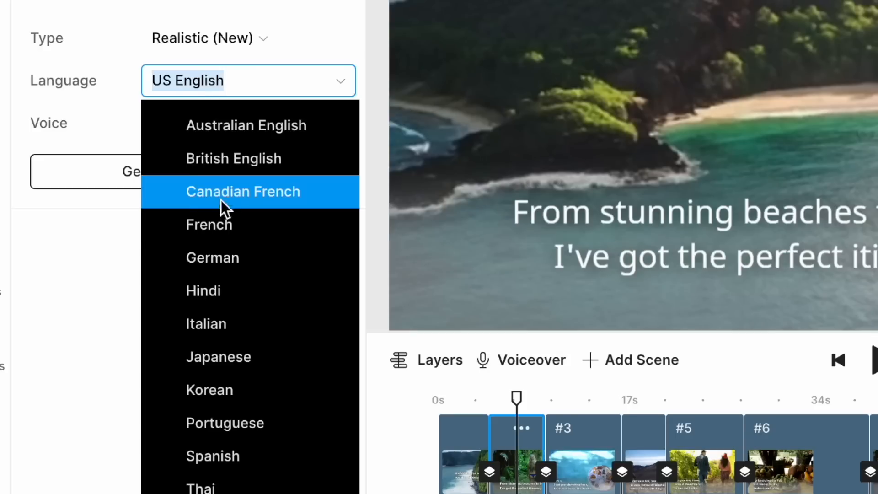
{"action": "mouse_move", "coordinate": [224, 390]}
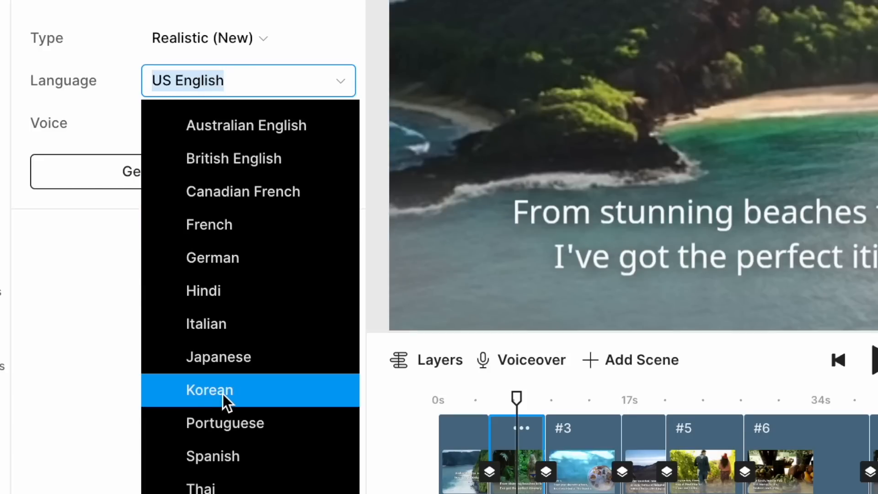
{"action": "mouse_move", "coordinate": [234, 83]}
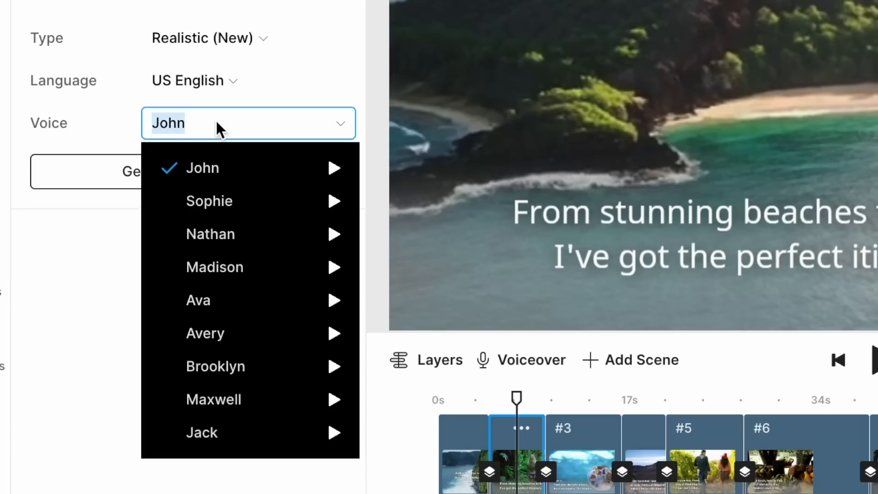
{"action": "mouse_move", "coordinate": [215, 367]}
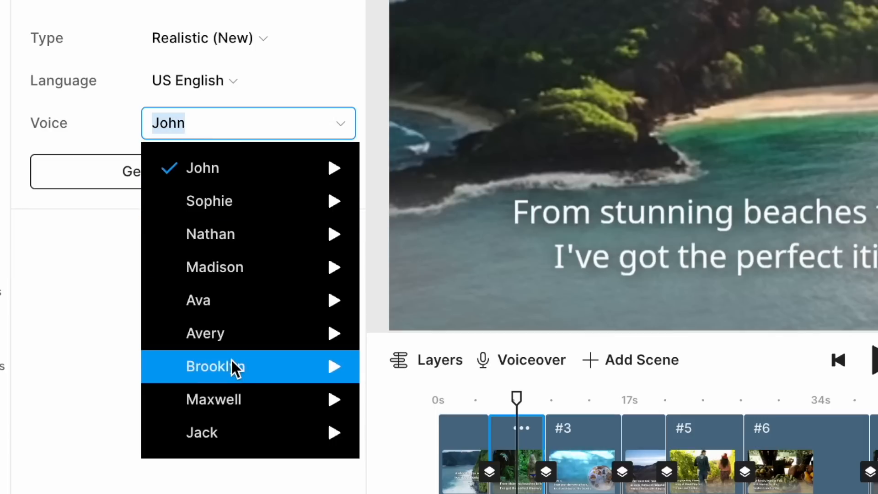
{"action": "mouse_move", "coordinate": [235, 432]}
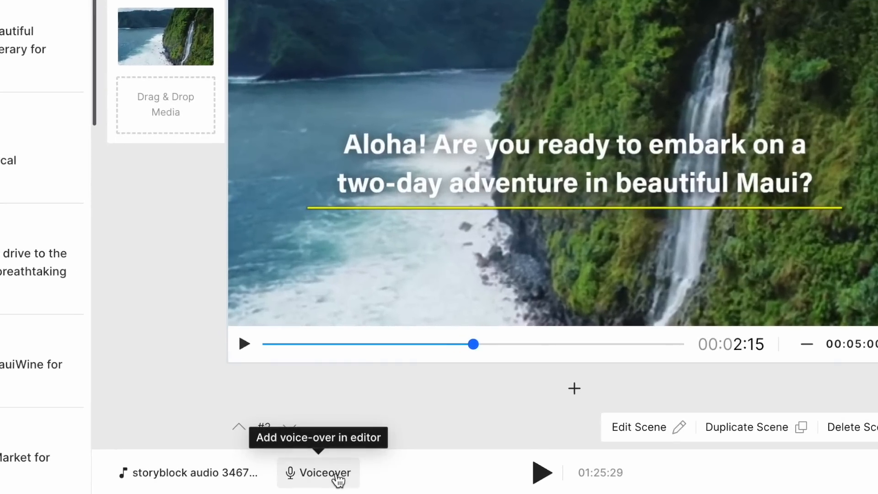
{"action": "mouse_move", "coordinate": [322, 479]}
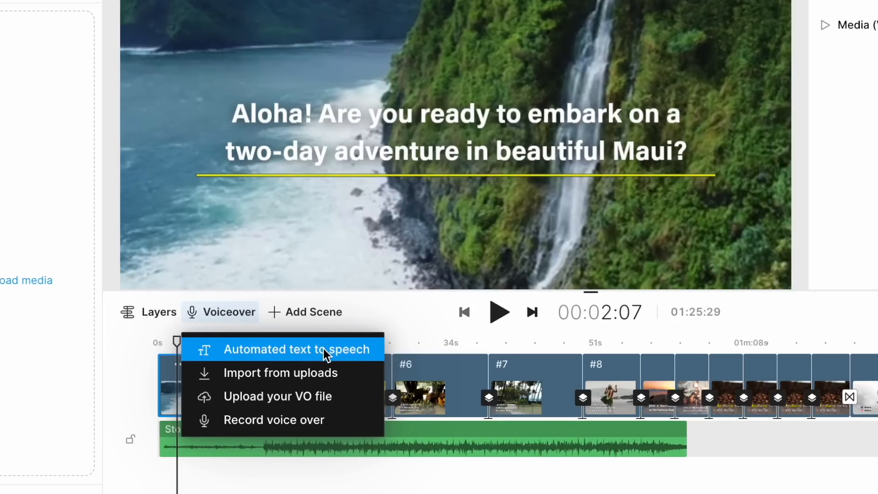
Generate automated text-to-speech narration in US English with the voice Ava.
{"action": "left_click", "coordinate": [297, 349]}
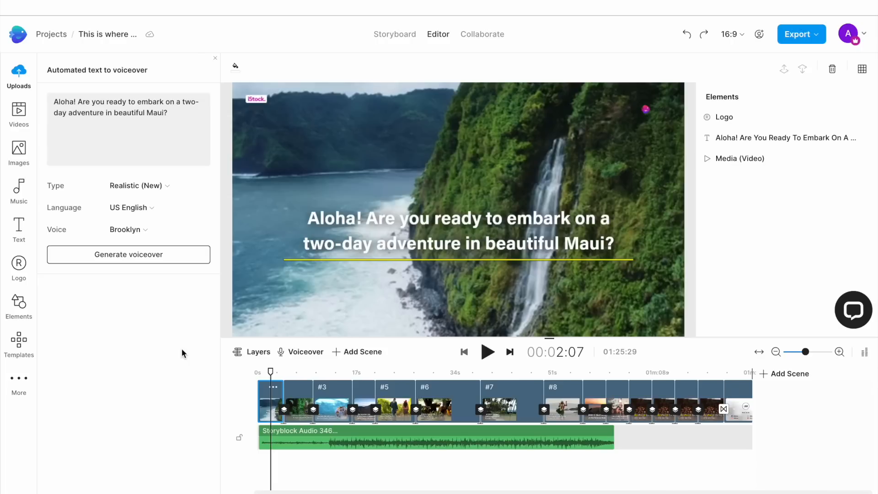
{"action": "mouse_move", "coordinate": [172, 340]}
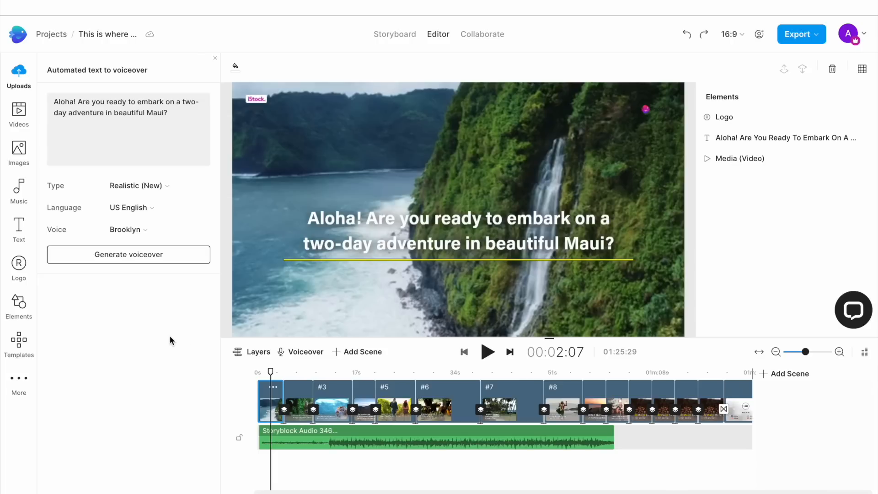
{"action": "left_click", "coordinate": [52, 148]}
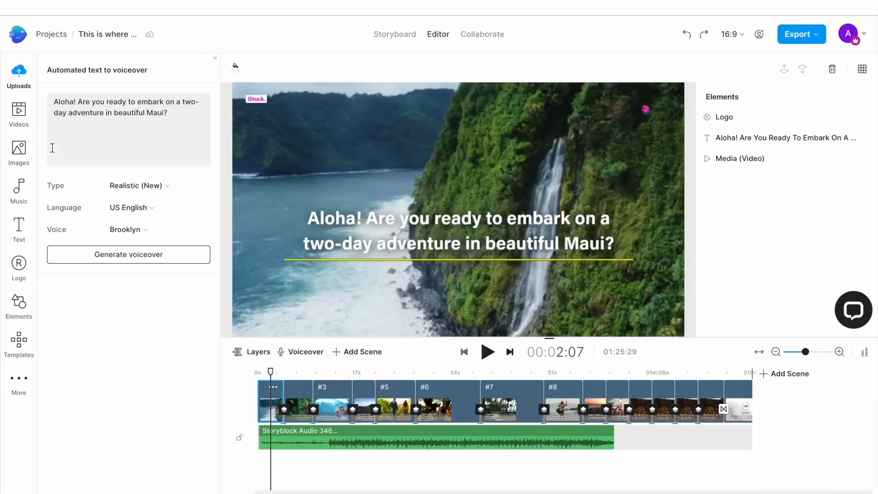
{"action": "mouse_move", "coordinate": [52, 189]}
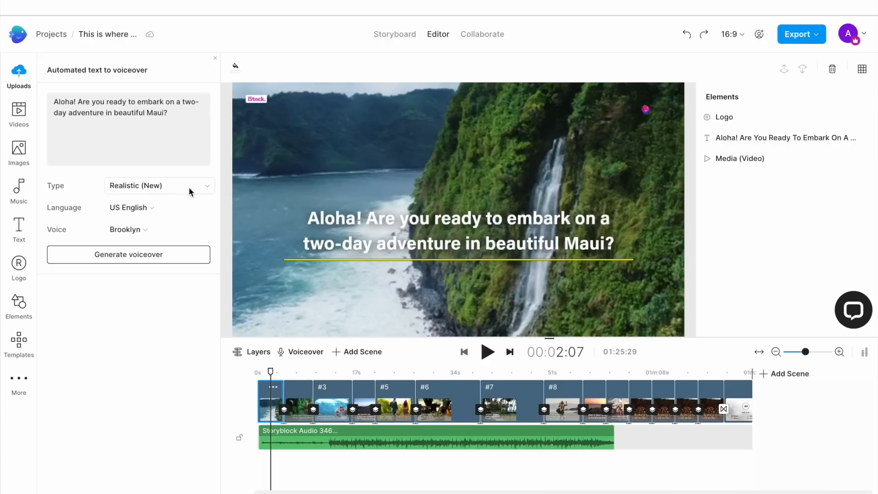
{"action": "mouse_move", "coordinate": [100, 222]}
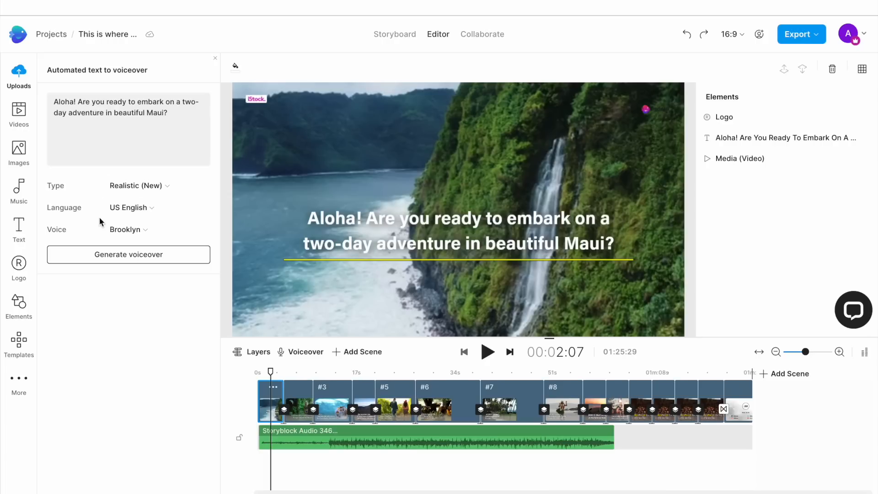
{"action": "left_click", "coordinate": [132, 207]}
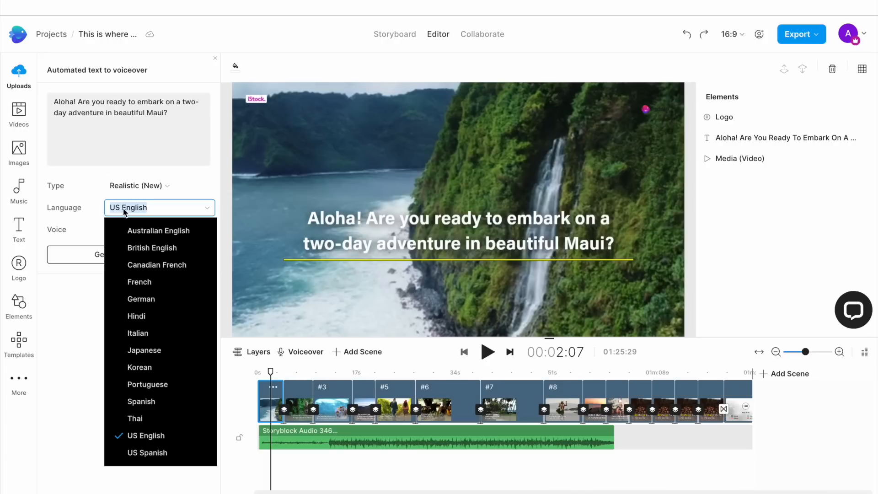
{"action": "left_click", "coordinate": [149, 435]}
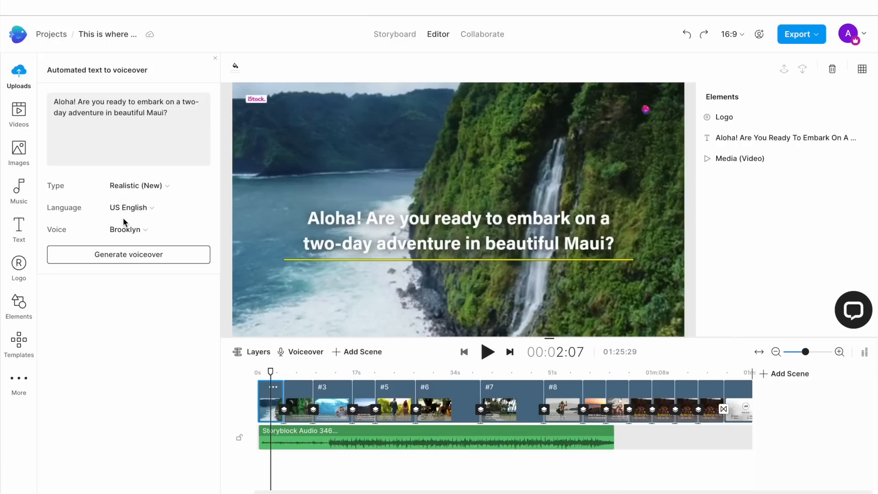
{"action": "left_click", "coordinate": [158, 229]}
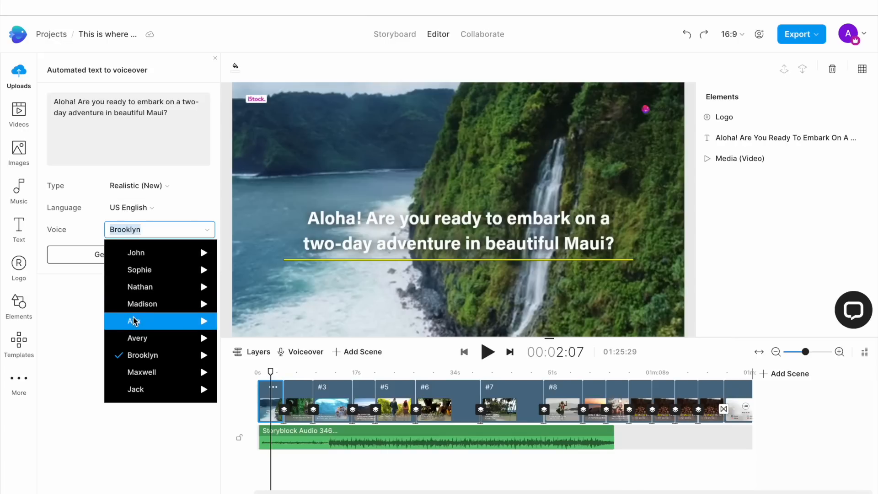
{"action": "left_click", "coordinate": [133, 321]}
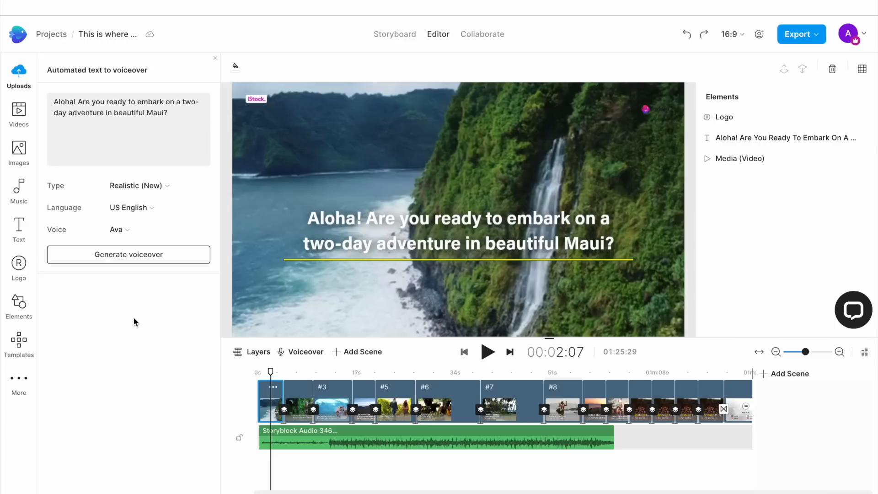
{"action": "left_click", "coordinate": [128, 254]}
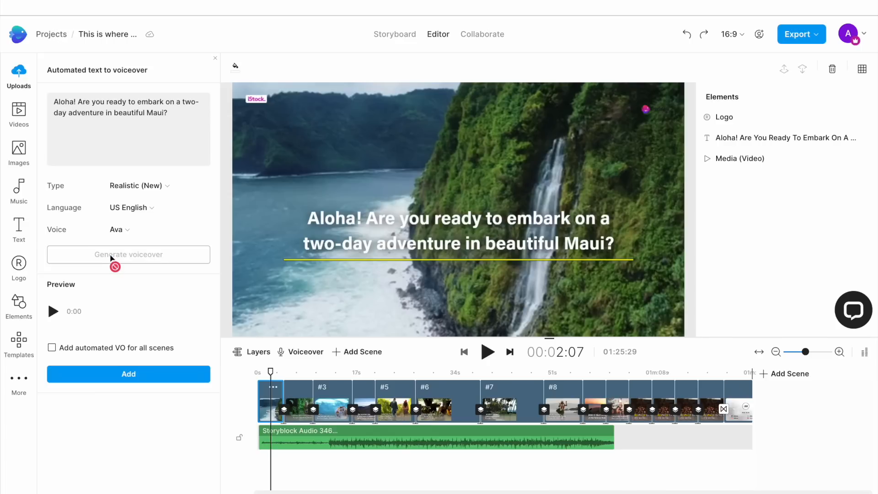
{"action": "mouse_move", "coordinate": [53, 311]}
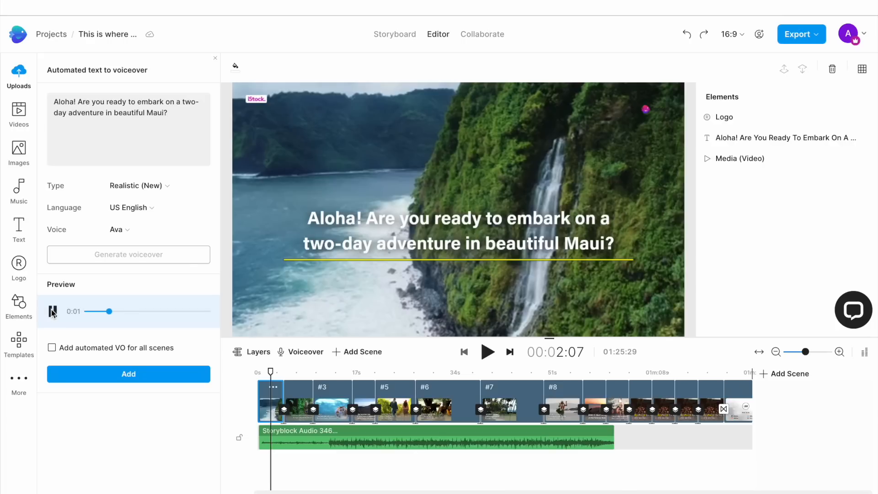
Preview the Ava narration, then add automated voiceover for all scenes.
{"action": "left_click", "coordinate": [52, 311]}
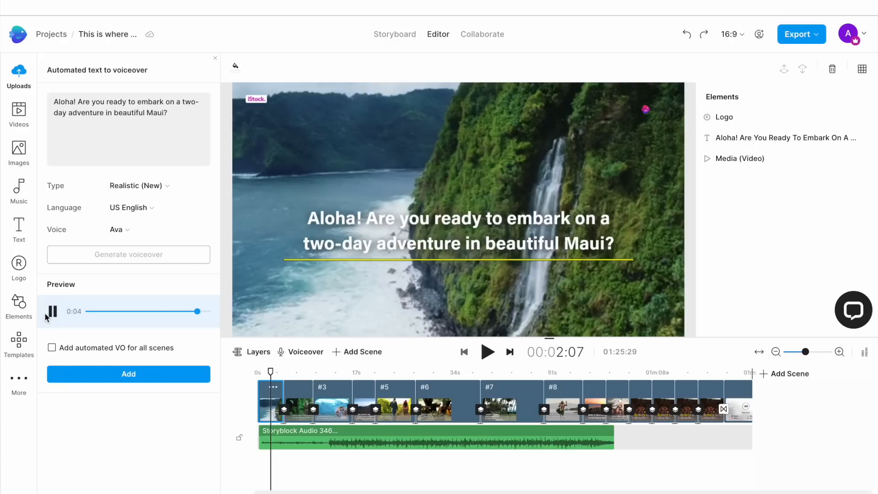
{"action": "left_click", "coordinate": [52, 311]}
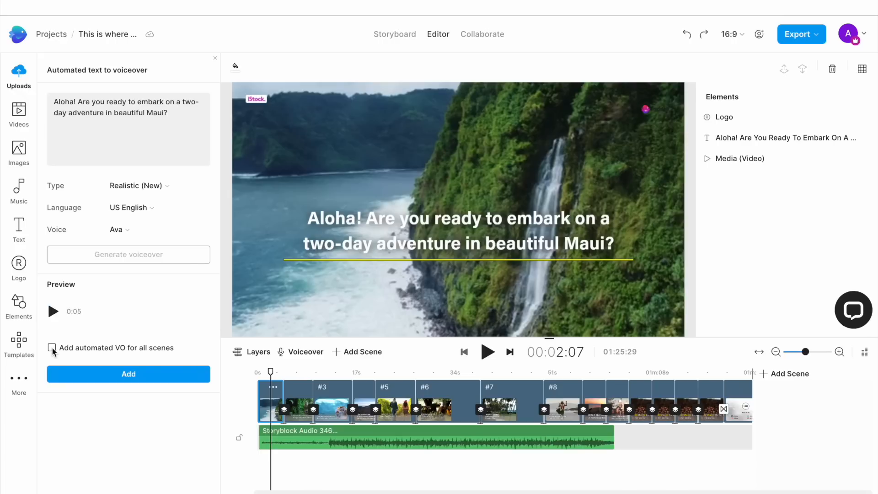
{"action": "left_click", "coordinate": [52, 347]}
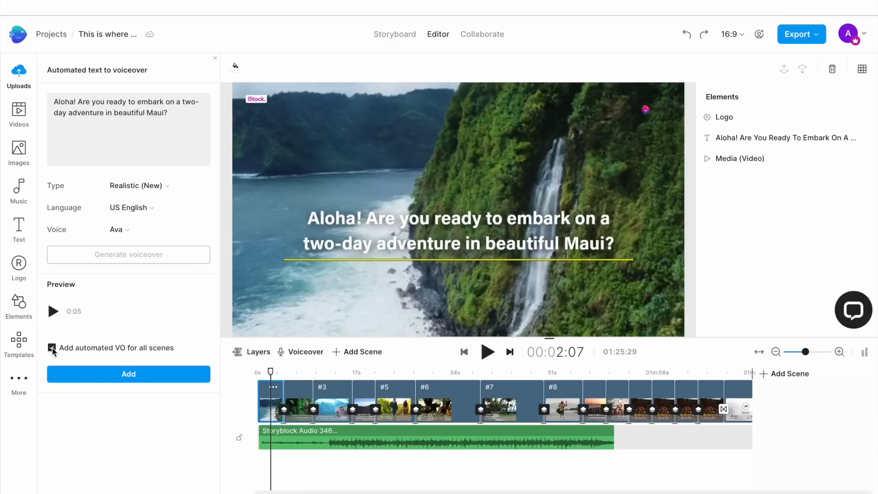
{"action": "left_click", "coordinate": [50, 348]}
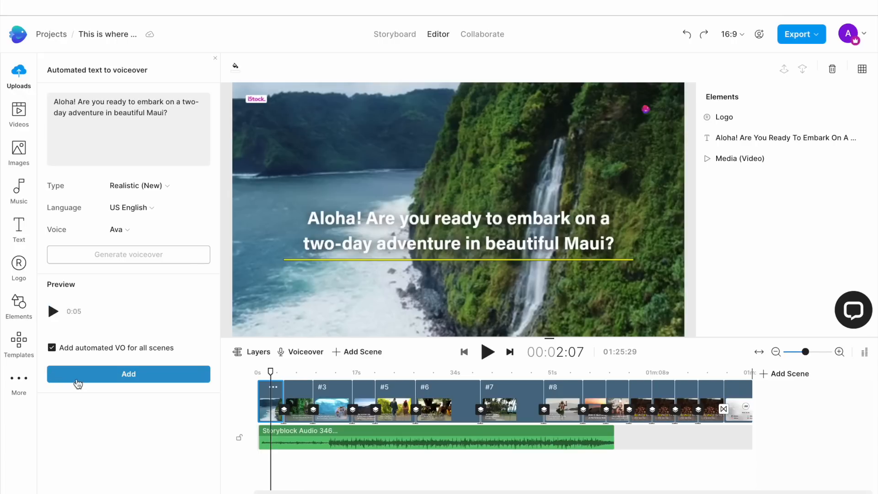
{"action": "left_click", "coordinate": [127, 373]}
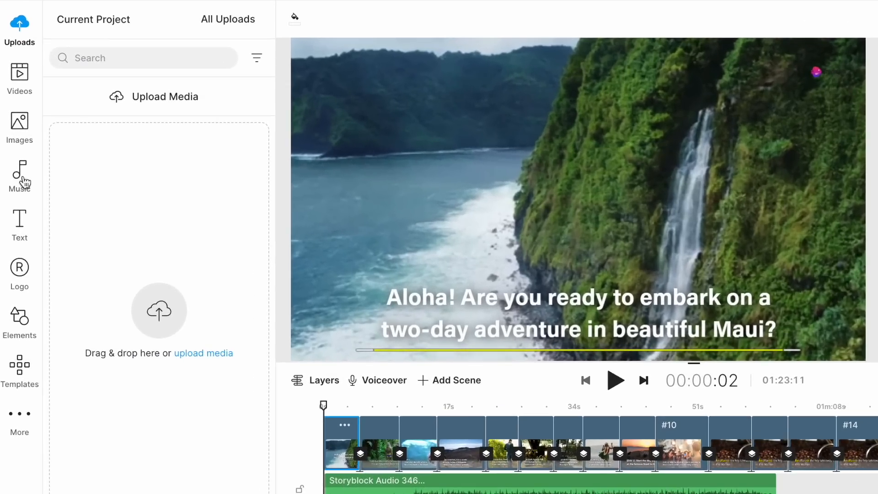
Filter the music library to the Happy mood and preview Bright Days Ahead - Light Version.
{"action": "left_click", "coordinate": [20, 174]}
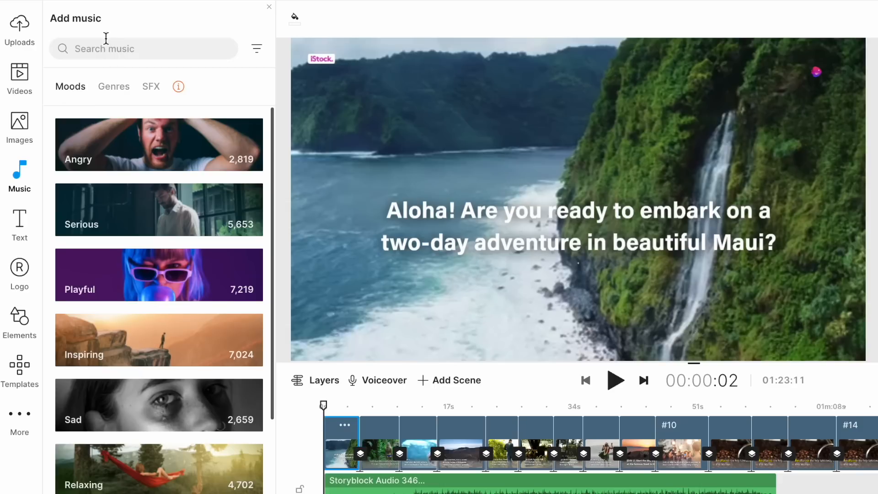
{"action": "left_click", "coordinate": [143, 48]}
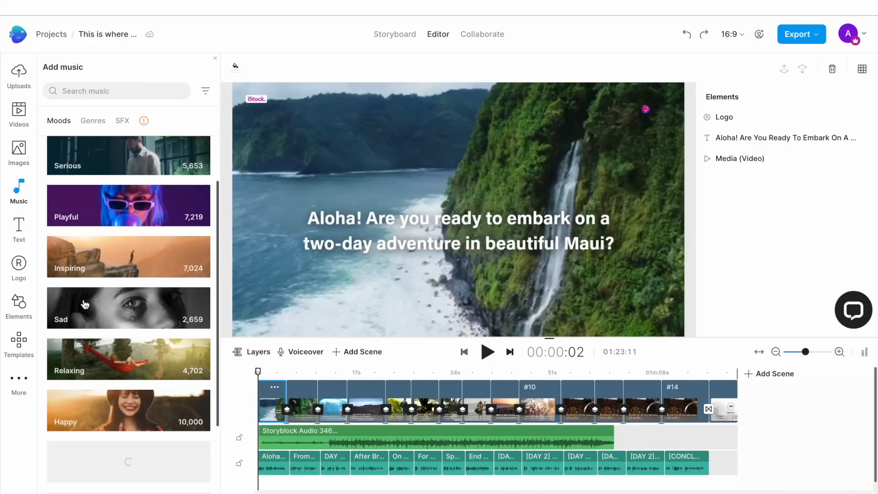
{"action": "scroll", "scroll_direction": "down", "scroll_amount": 3}
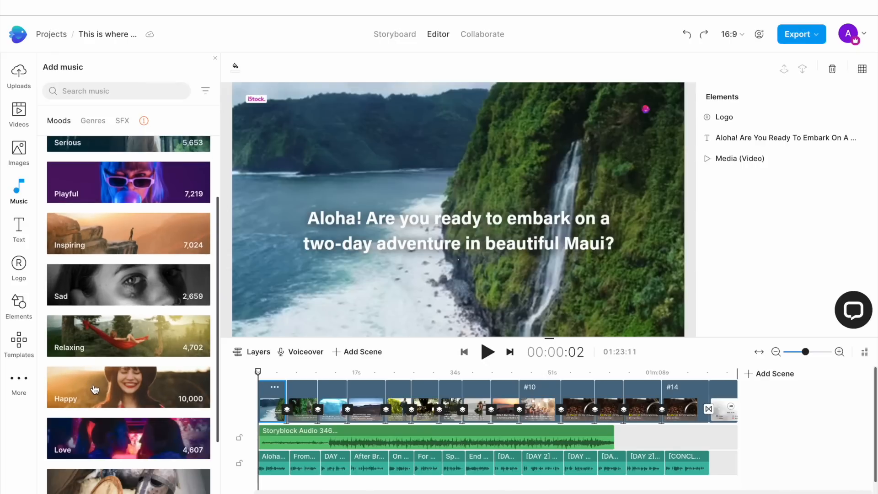
{"action": "left_click", "coordinate": [128, 386]}
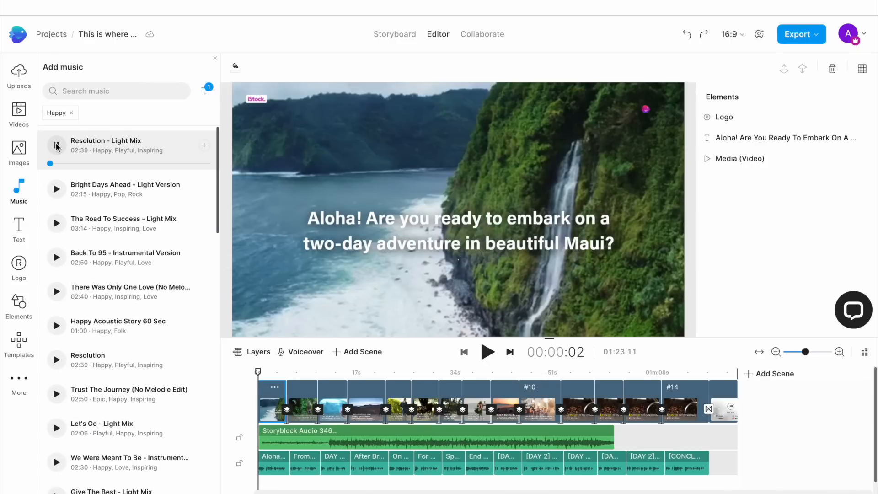
{"action": "left_click", "coordinate": [56, 184]}
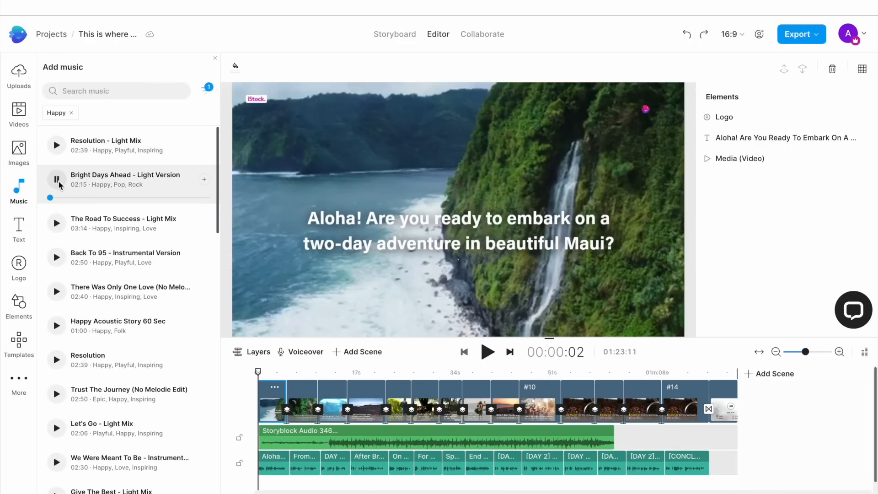
{"action": "scroll", "scroll_direction": "down", "scroll_amount": 3}
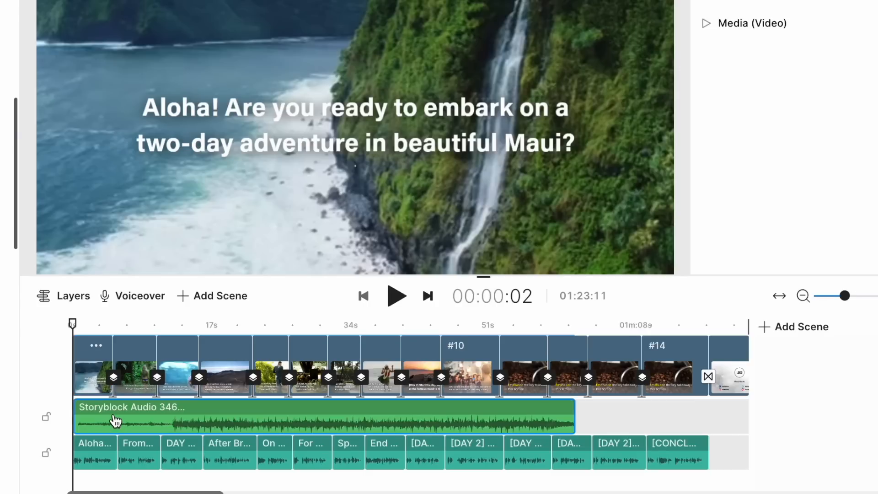
{"action": "mouse_move", "coordinate": [118, 421]}
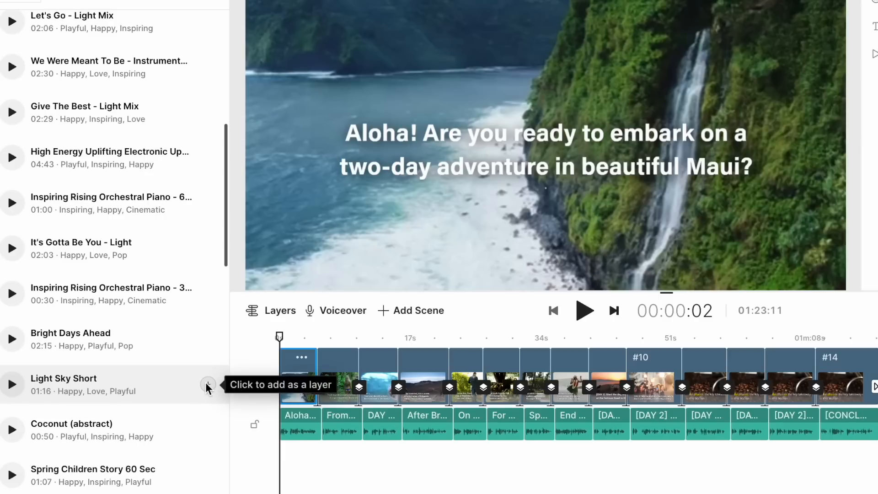
Add the Happy track Light Sky Short as a background music layer.
{"action": "left_click", "coordinate": [207, 384]}
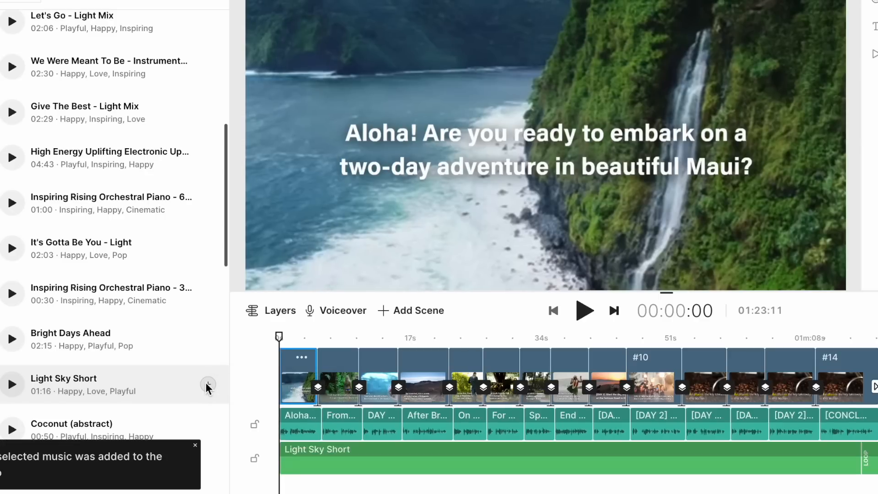
{"action": "mouse_move", "coordinate": [519, 413]}
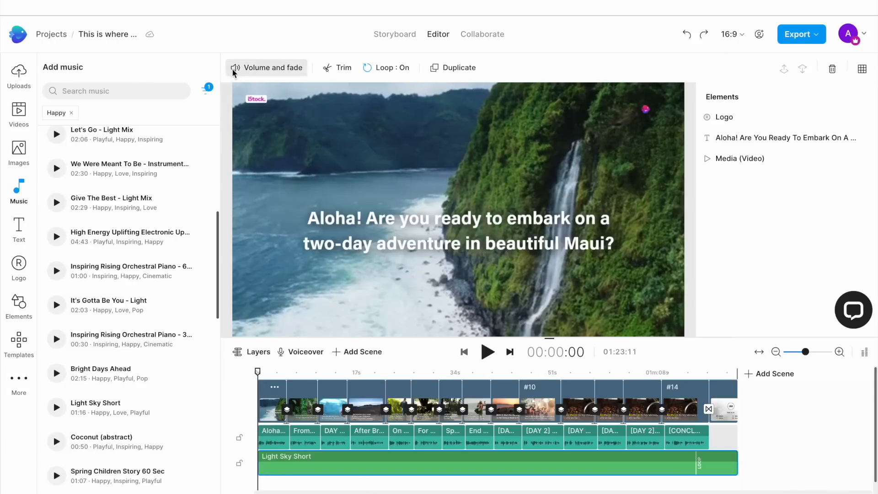
Lower the Light Sky Short music volume to 66% in Volume and fade.
{"action": "left_click", "coordinate": [272, 67]}
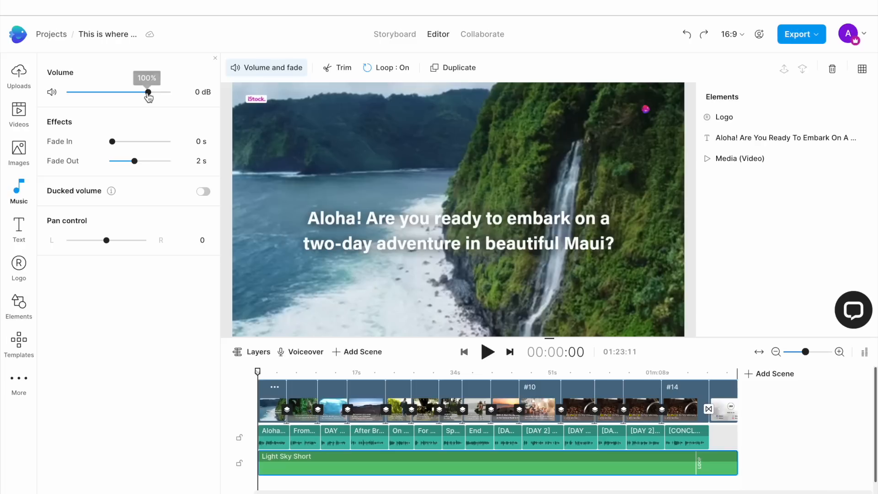
{"action": "left_click_drag", "start_coordinate": [147, 92], "coordinate": [124, 92]}
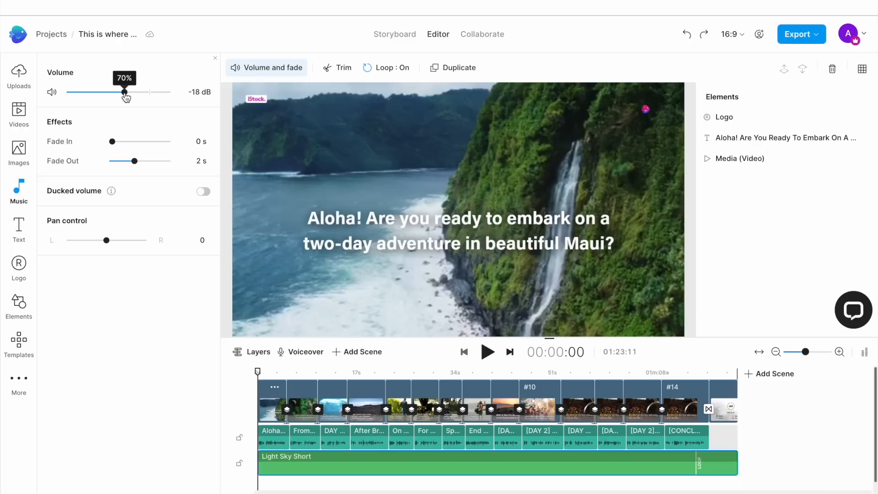
{"action": "left_click_drag", "start_coordinate": [124, 91], "coordinate": [122, 91]}
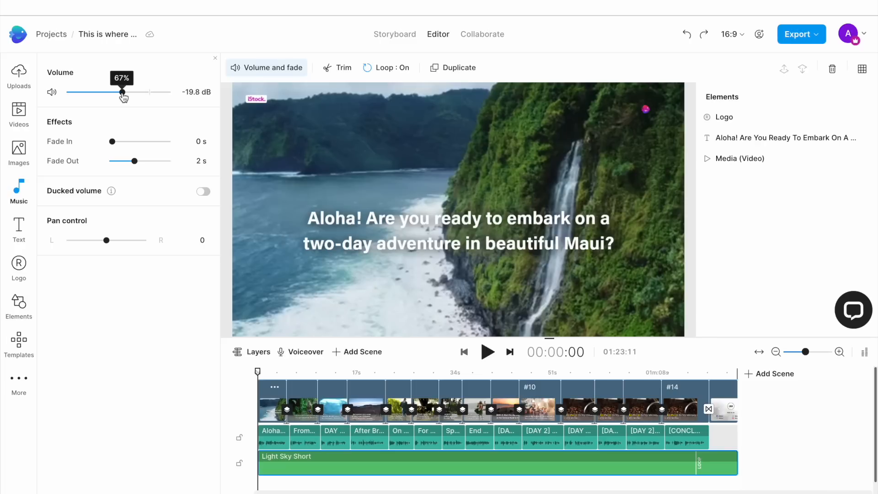
{"action": "left_click_drag", "start_coordinate": [123, 92], "coordinate": [122, 91]}
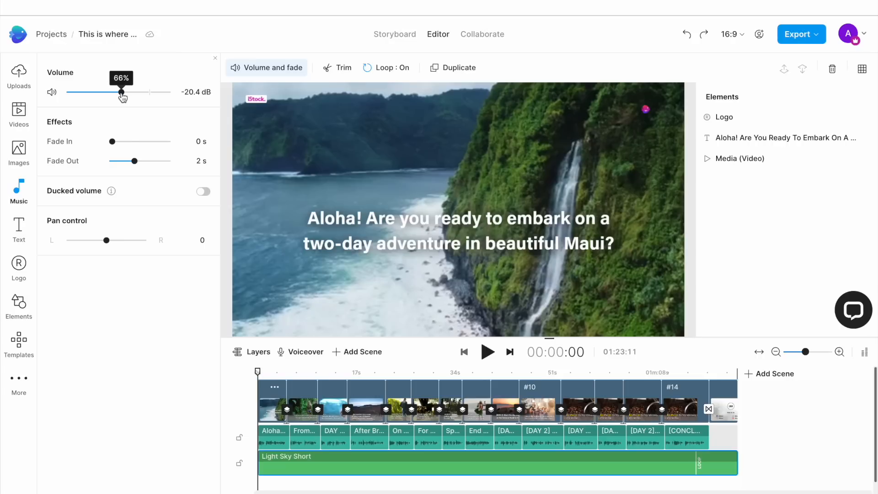
{"action": "mouse_move", "coordinate": [259, 374]}
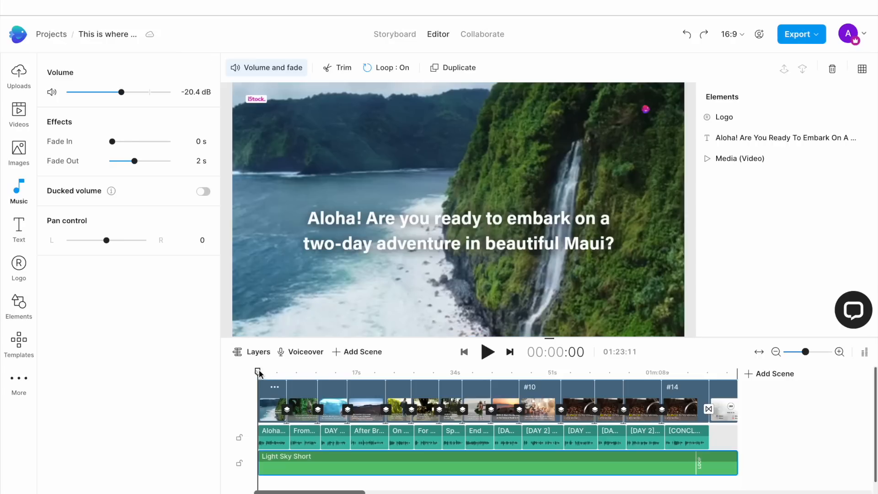
{"action": "left_click", "coordinate": [18, 188]}
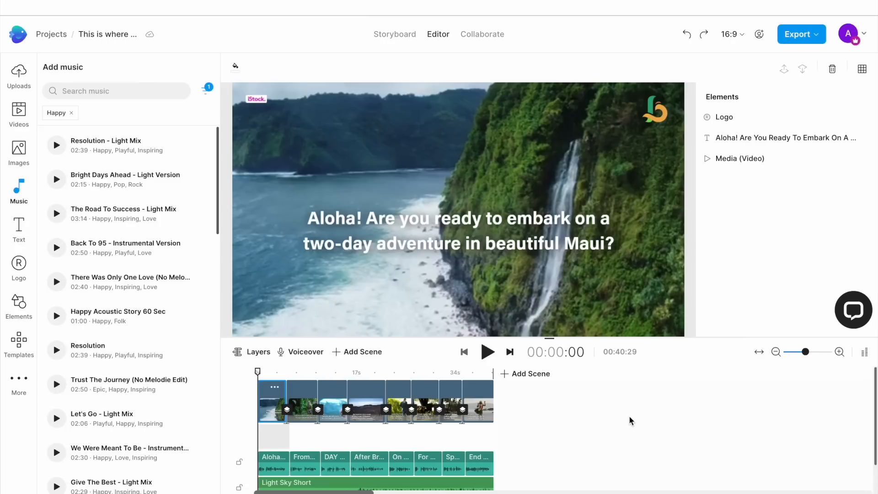
{"action": "mouse_move", "coordinate": [497, 364]}
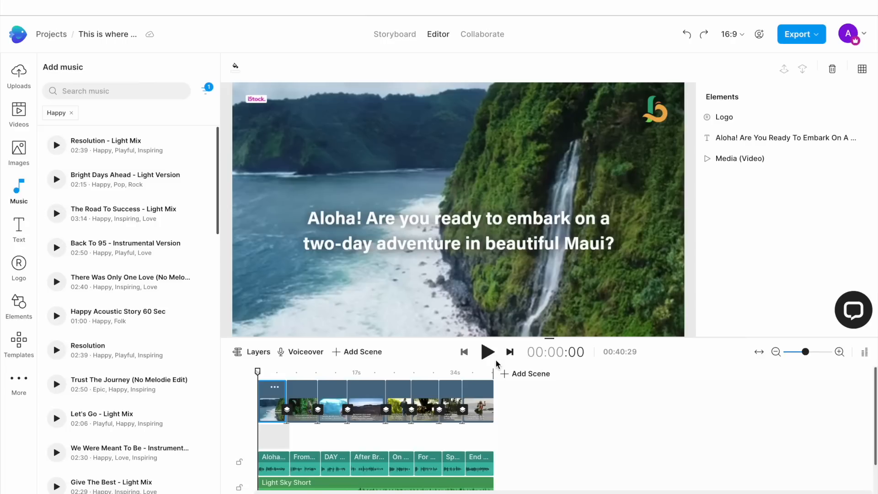
Play the 40-second Maui video to the closing luau scene, then stop.
{"action": "left_click", "coordinate": [487, 351]}
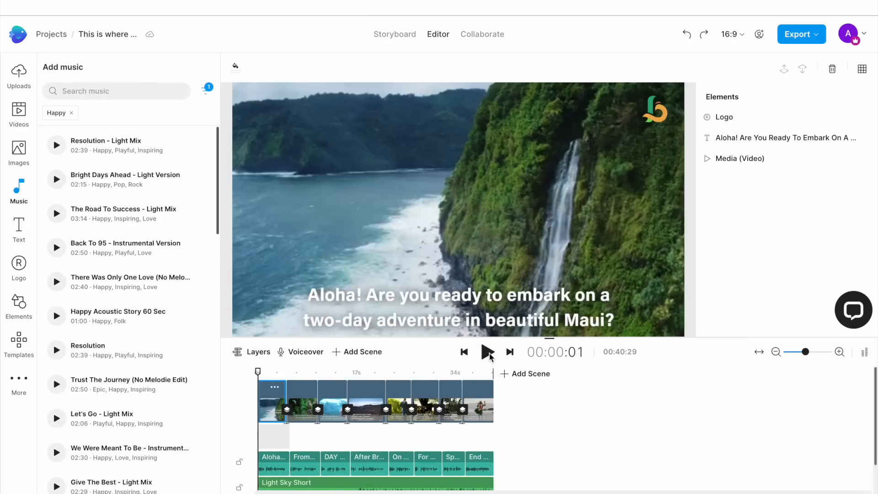
{"action": "left_click", "coordinate": [486, 352]}
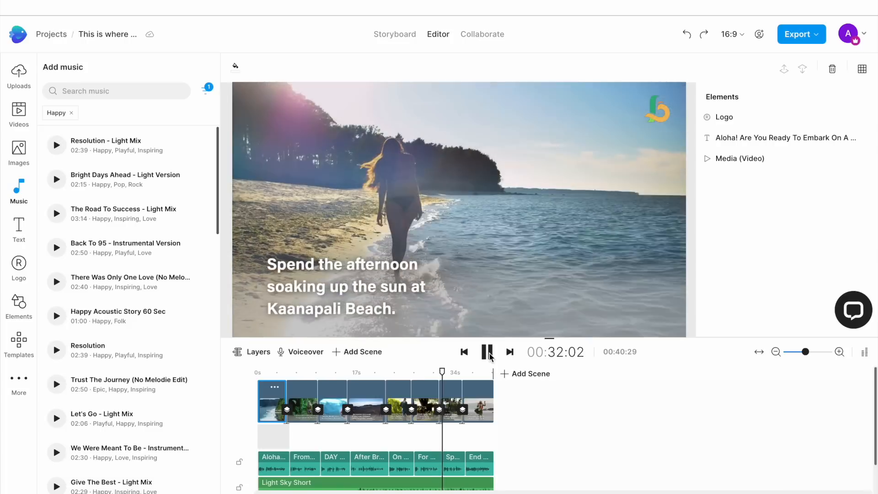
{"action": "left_click", "coordinate": [486, 352]}
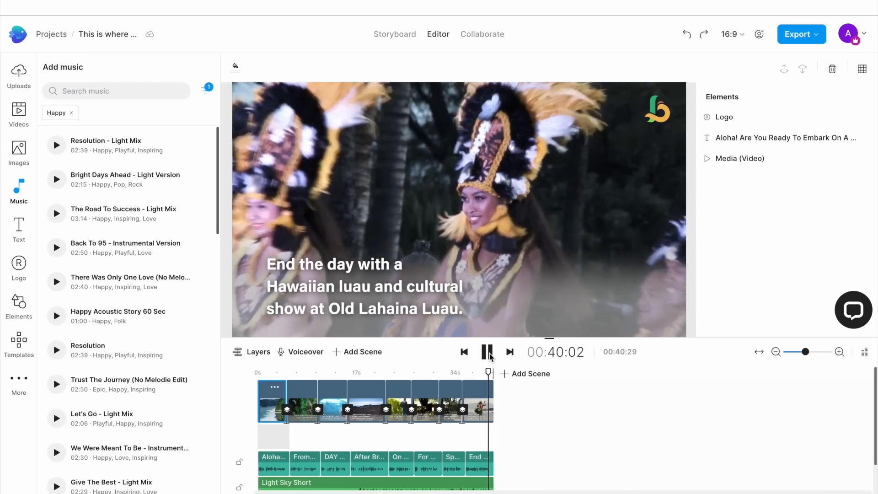
{"action": "left_click", "coordinate": [486, 351]}
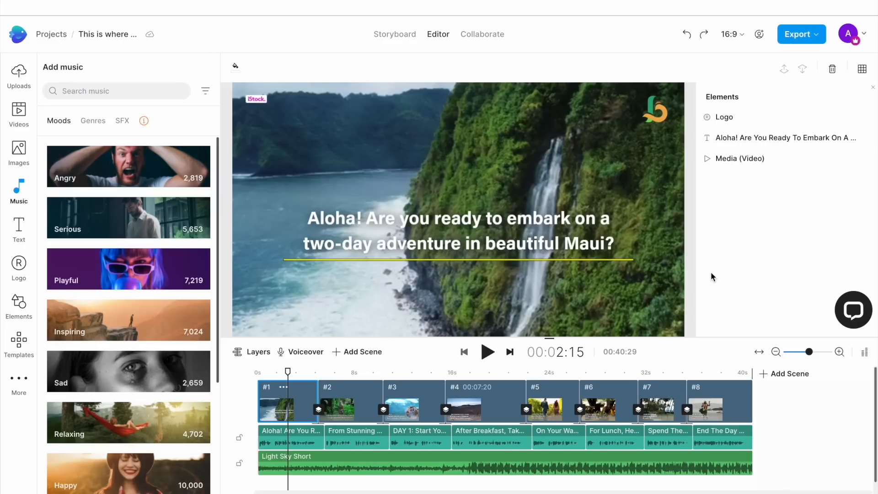
{"action": "mouse_move", "coordinate": [797, 45]}
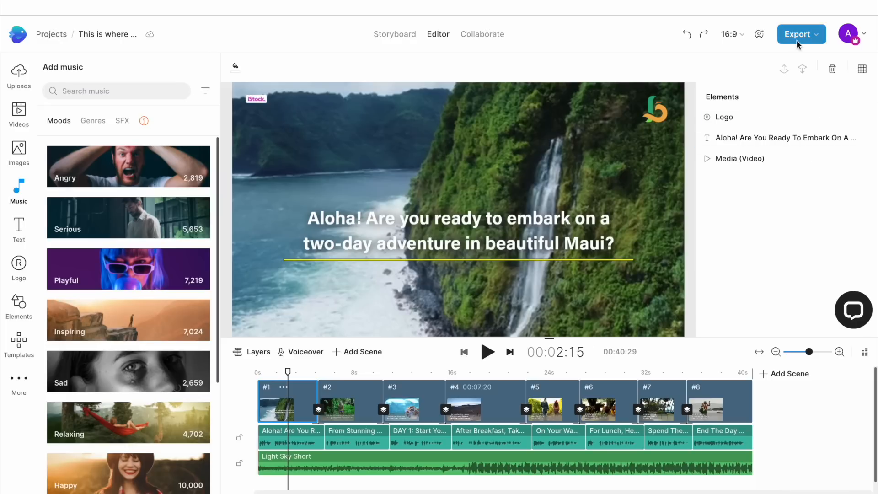
Export the Maui video at 1080p Full HD quality.
{"action": "left_click", "coordinate": [797, 34]}
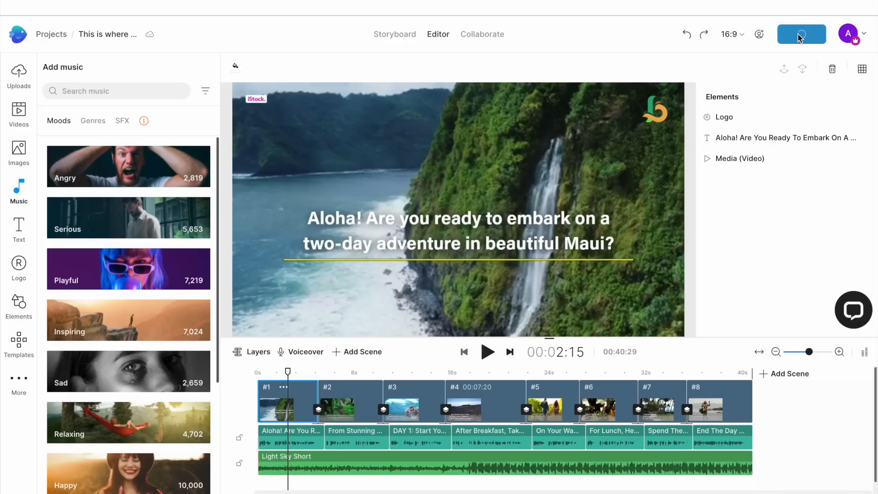
{"action": "left_click", "coordinate": [801, 34]}
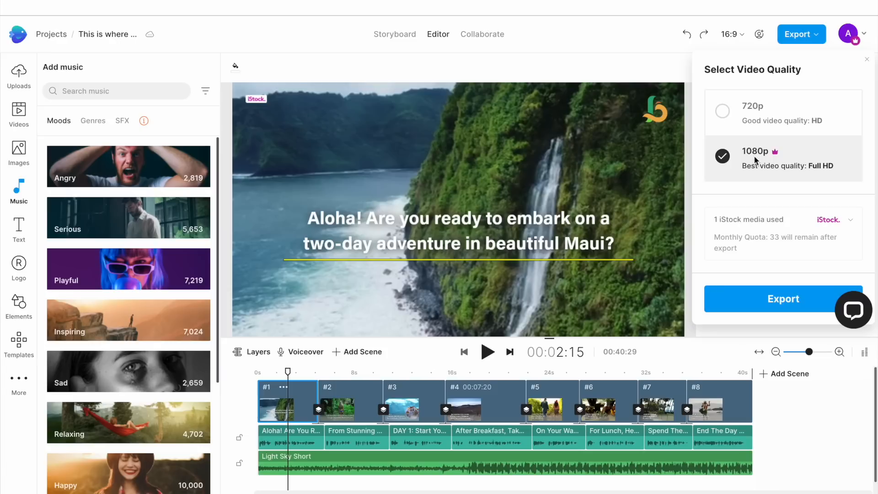
{"action": "mouse_move", "coordinate": [737, 311]}
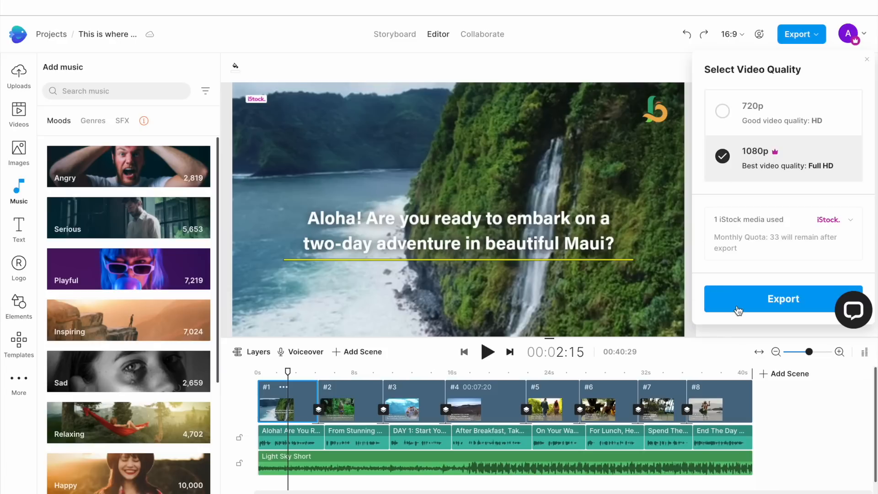
{"action": "left_click", "coordinate": [783, 299]}
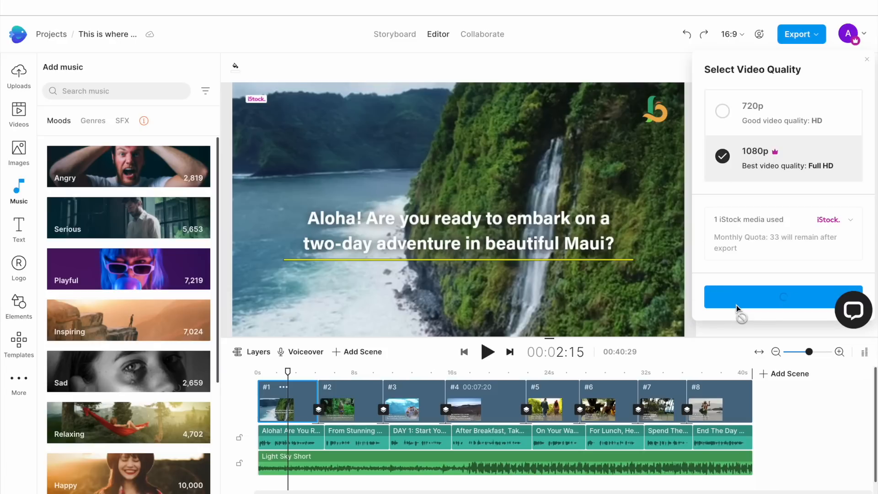
{"action": "left_click", "coordinate": [18, 73]}
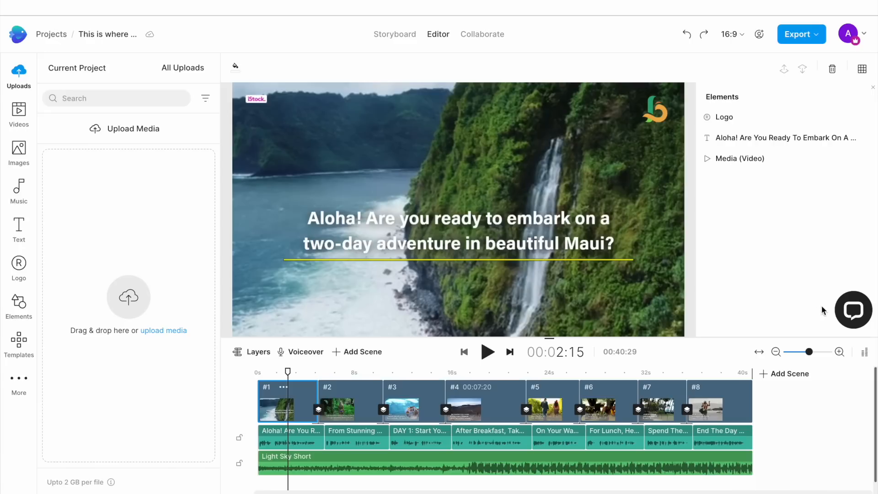
{"action": "mouse_move", "coordinate": [850, 318]}
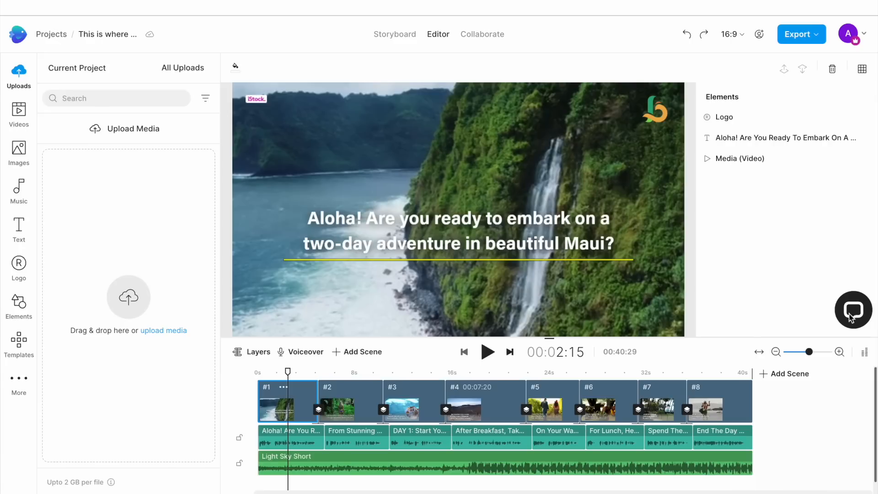
Open the 24x7 live support chat from the bottom-right chat bubble.
{"action": "left_click", "coordinate": [853, 309]}
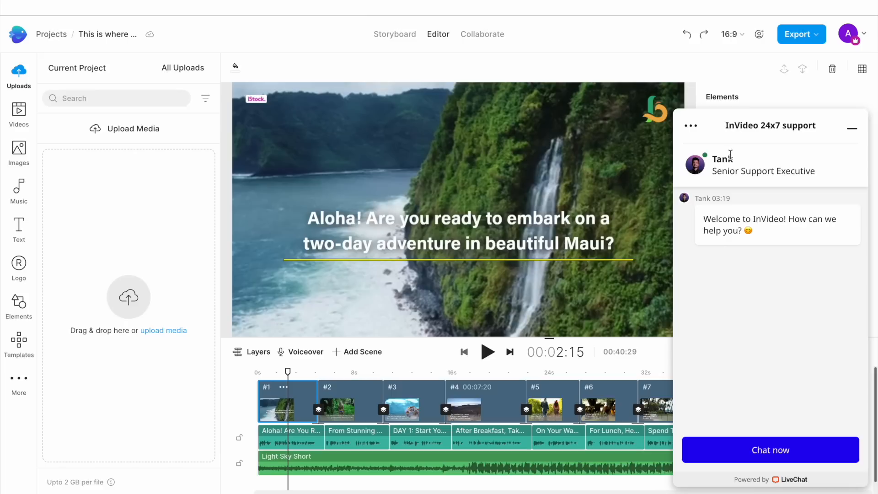
{"action": "mouse_move", "coordinate": [780, 159]}
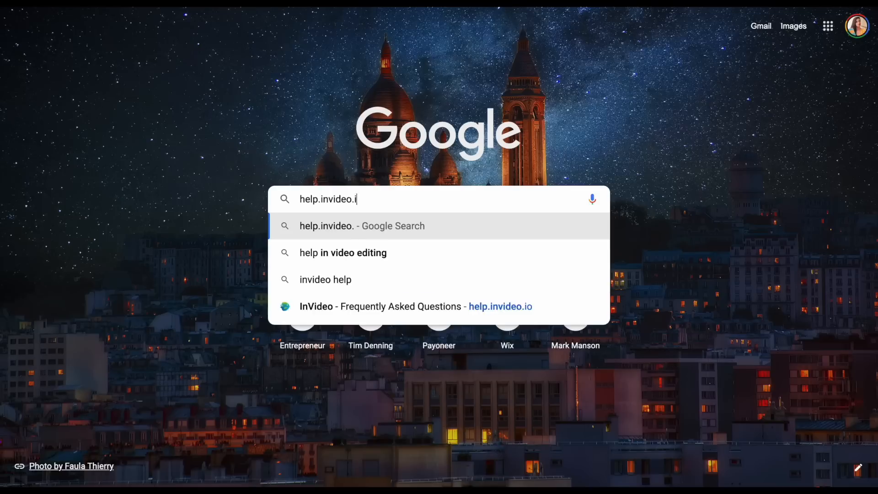
Load help.invideo.io in a new tab and scroll its help categories.
{"action": "type", "text": "o"}
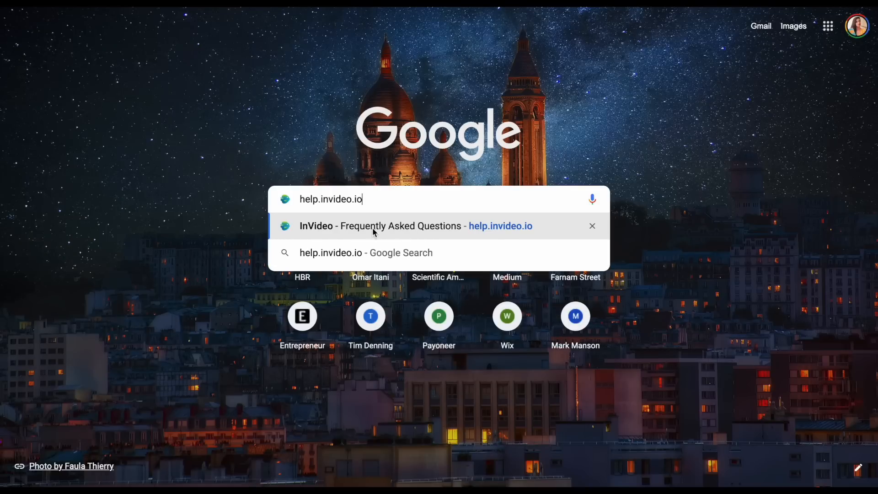
{"action": "left_click", "coordinate": [382, 226]}
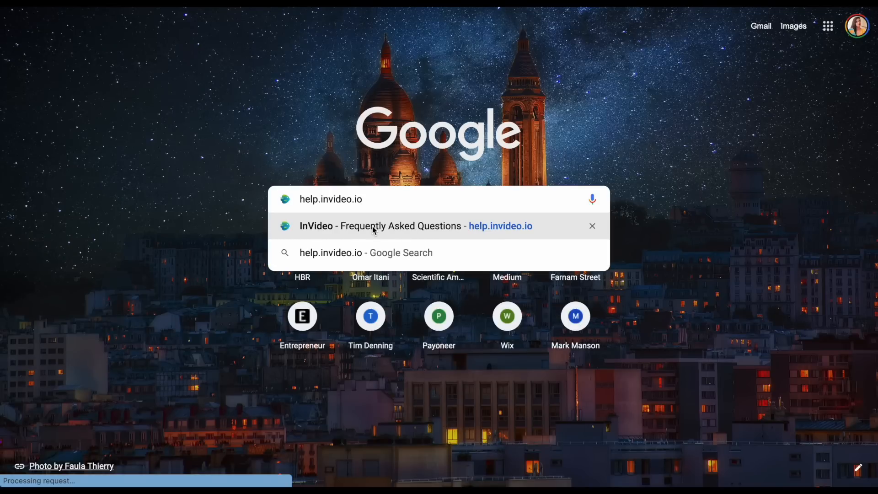
{"action": "left_click", "coordinate": [382, 225]}
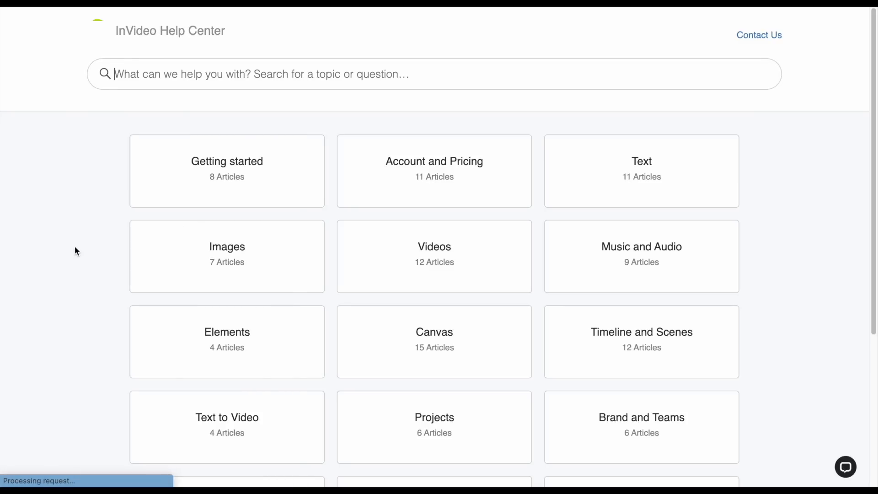
{"action": "scroll", "scroll_direction": "down", "scroll_amount": 3}
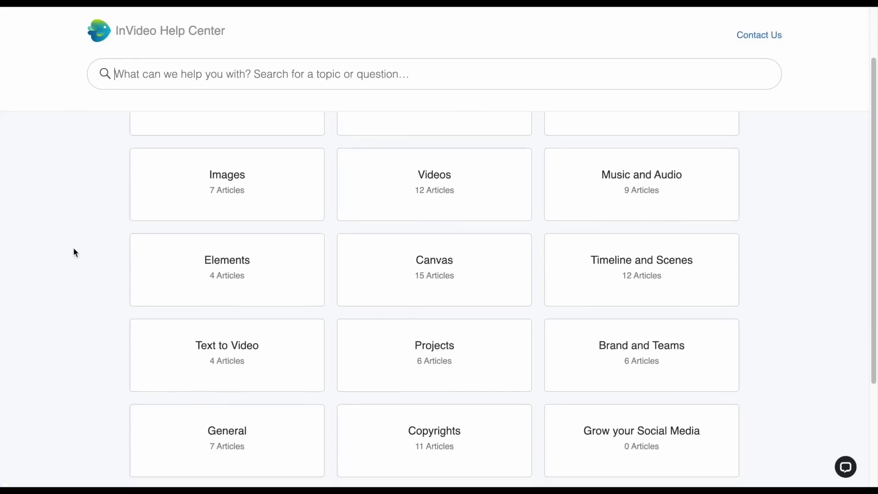